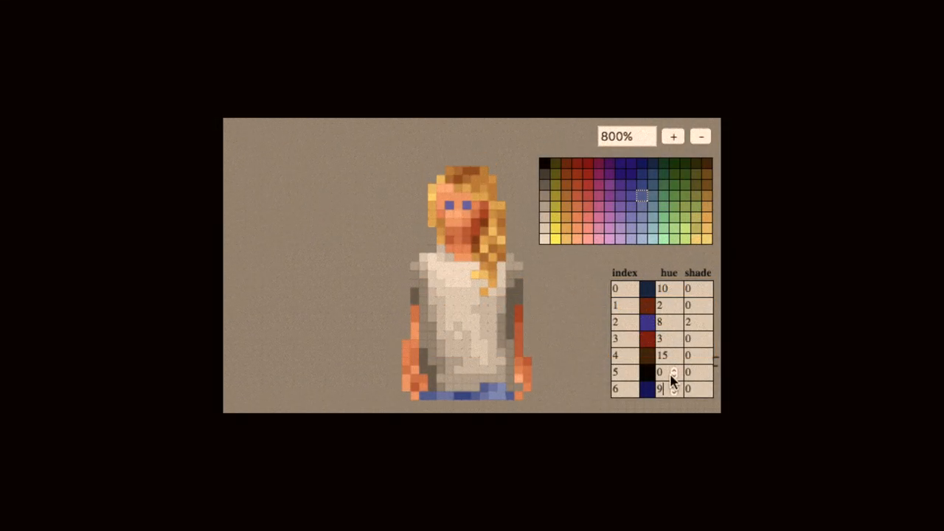
Raise the hue of palette colour 6 until the character's trousers turn green.
left_click(673, 386)
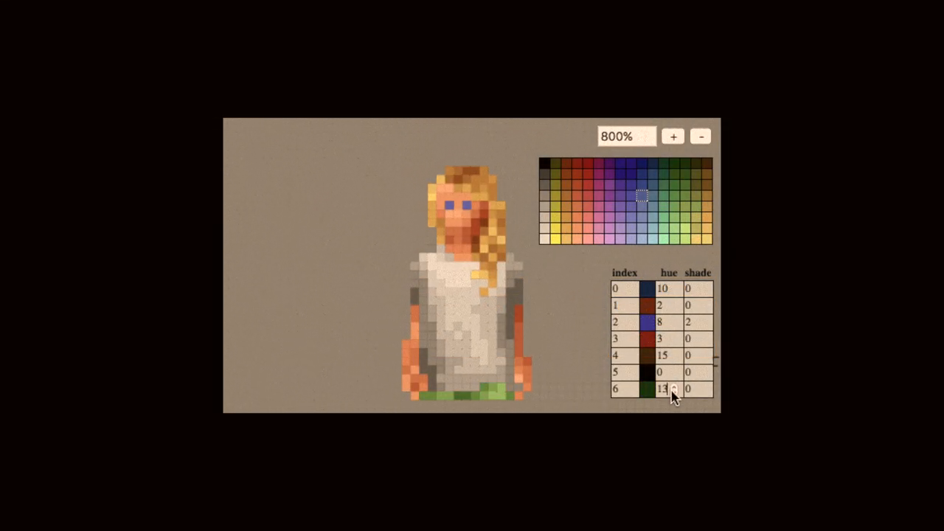
left_click(673, 392)
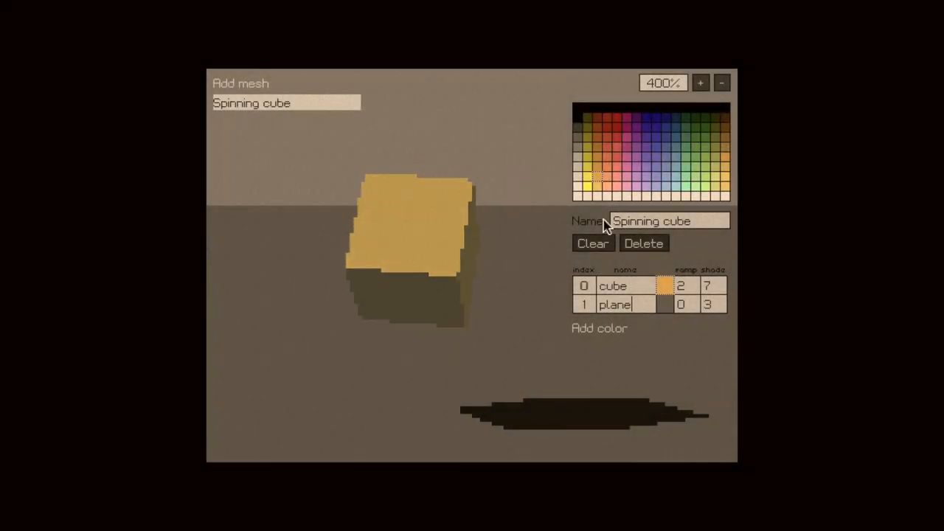
Recolour the spinning cube red, then blue, from the colour grid swatches.
left_click(616, 161)
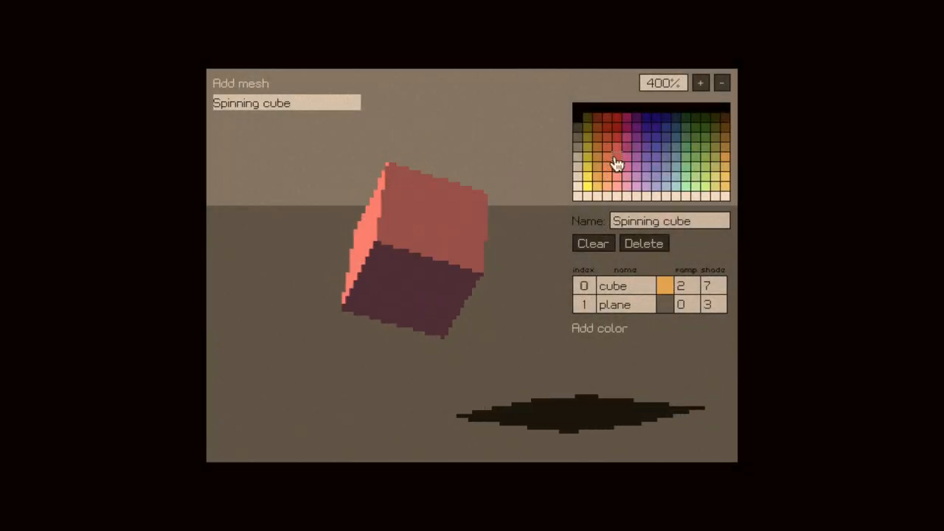
left_click(655, 161)
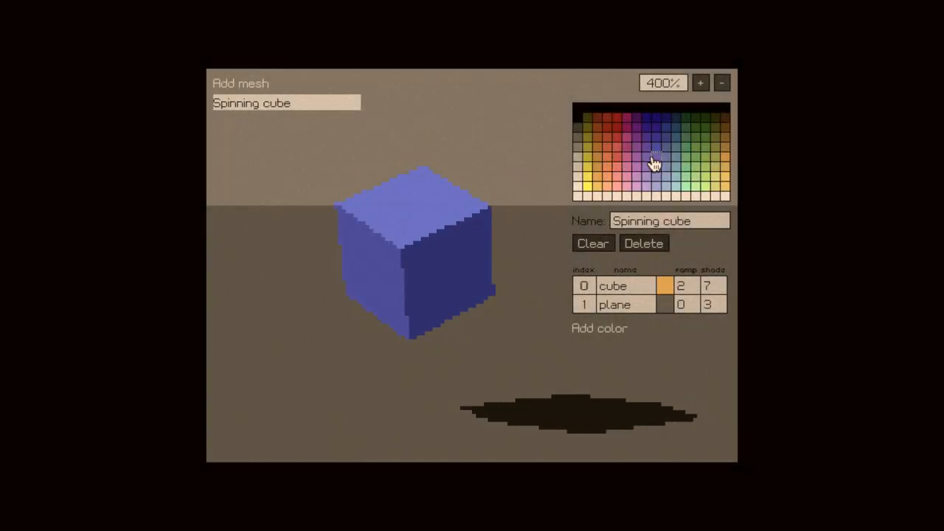
mouse_move(696, 171)
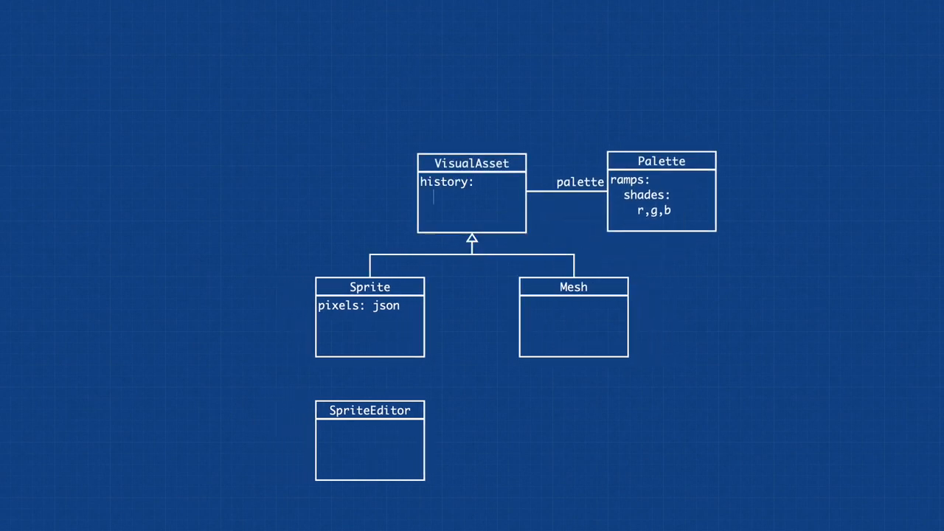
Step the animation forward to reveal VisualAsset, Palette, Sprite, Mesh and SpriteEditor.
type("forward")
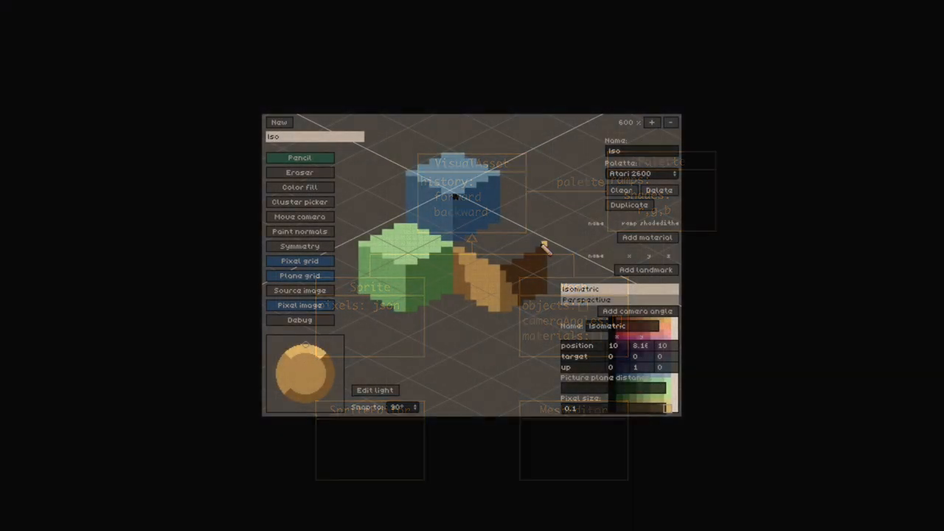
Show the painted block scene in the isometric camera angle.
left_click(300, 172)
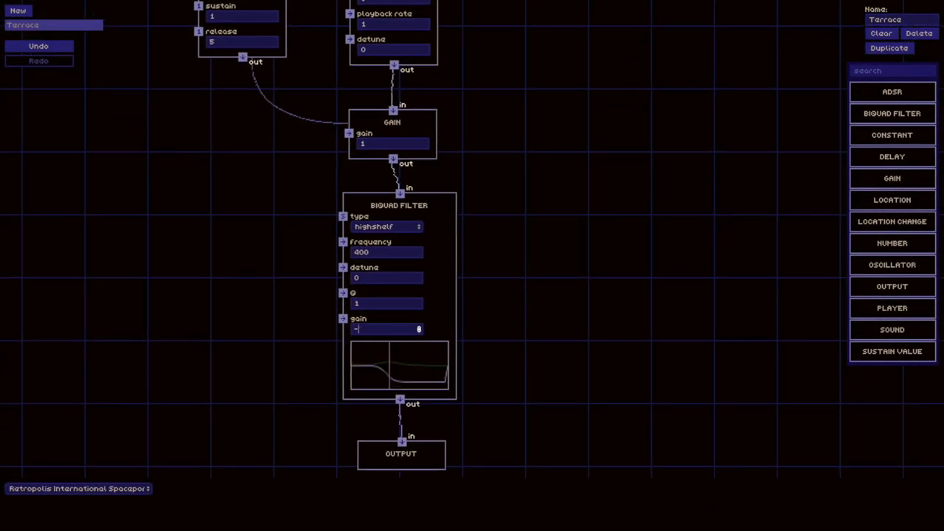
Set the biquad filter parameter to 40 in the gain-to-output routing.
type("40")
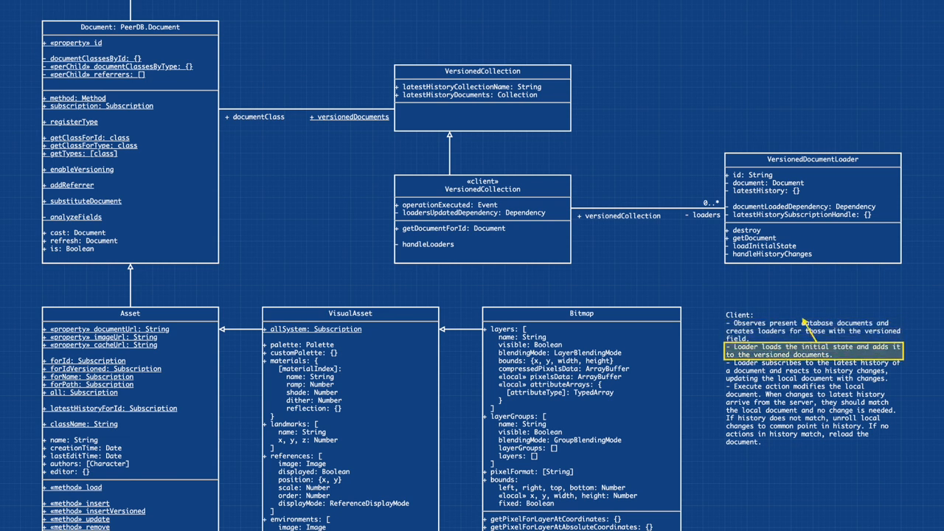
Highlight the third Client note about subscribing to history changes, then hide the tracing arrows.
left_click_drag(763, 245, 118, 486)
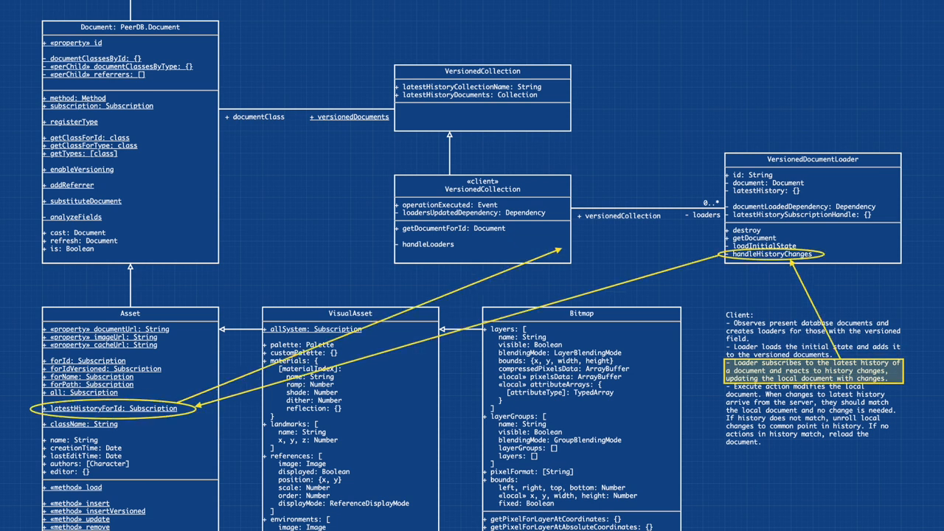
left_click(773, 254)
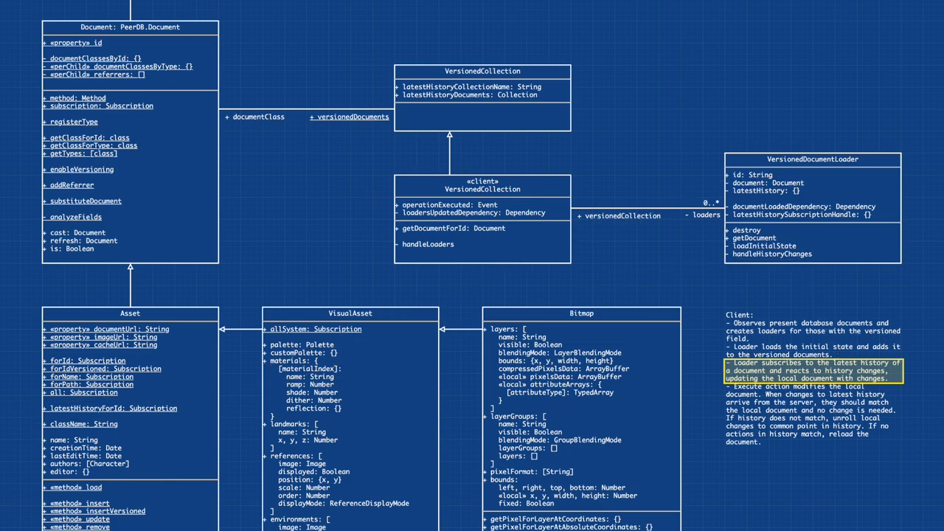